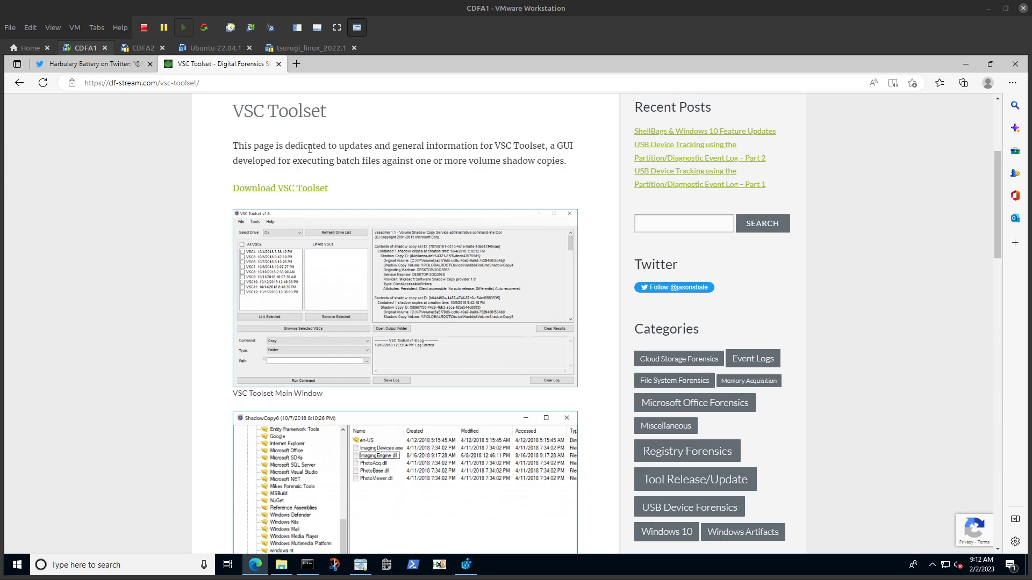
mouse_move(313, 159)
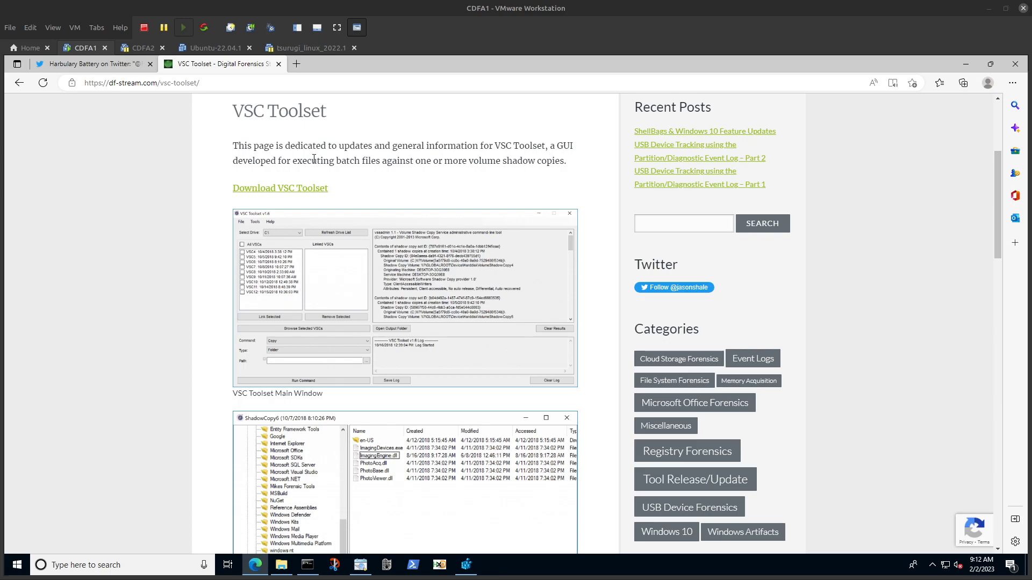
mouse_move(303, 172)
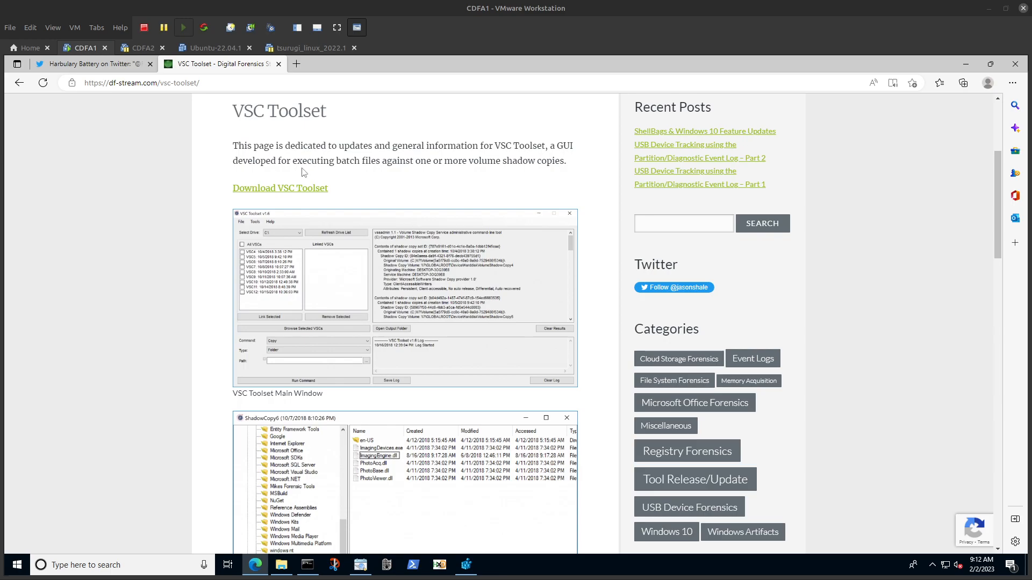
mouse_move(301, 173)
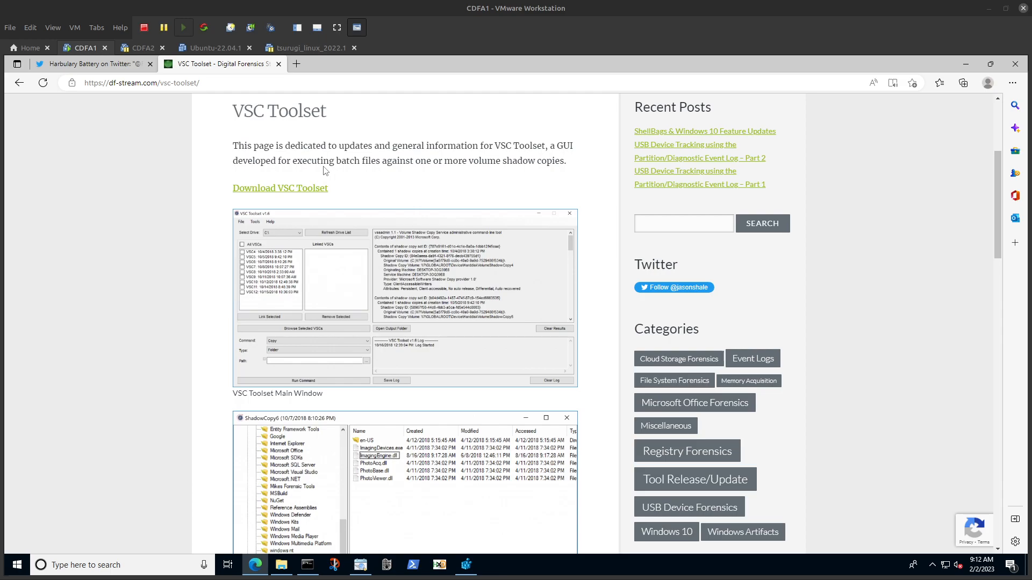
mouse_move(368, 171)
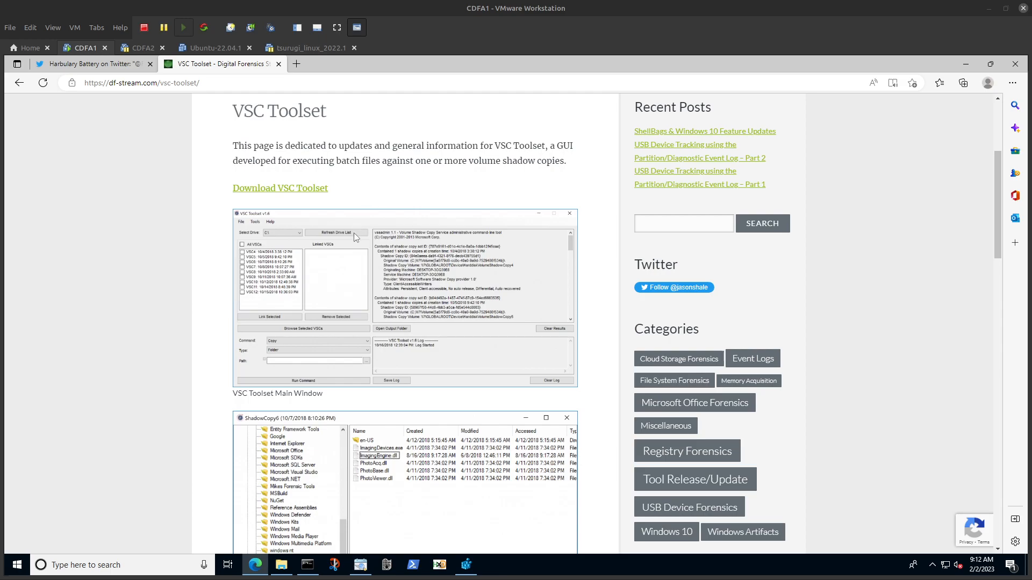
mouse_move(346, 242)
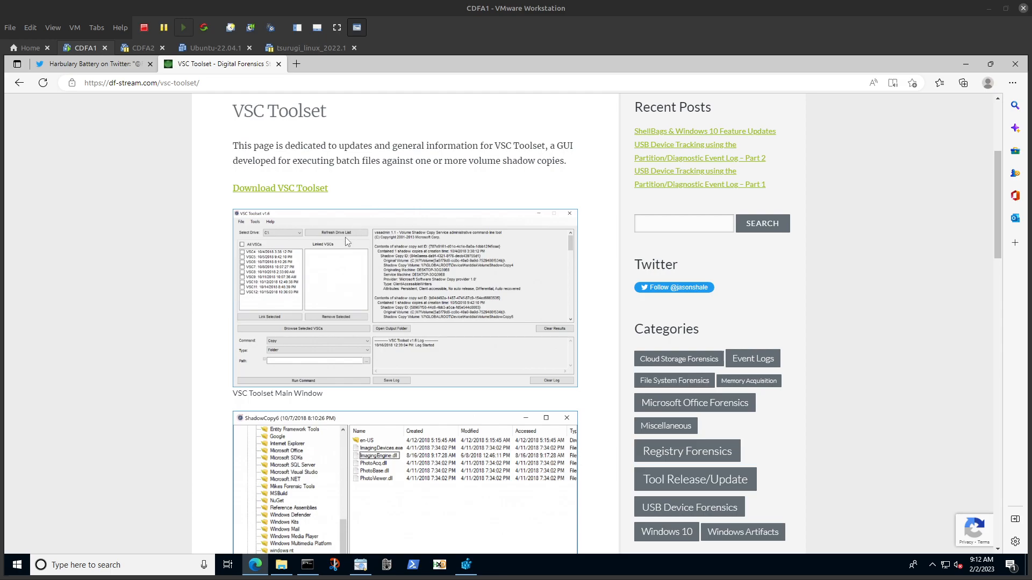
mouse_move(351, 241)
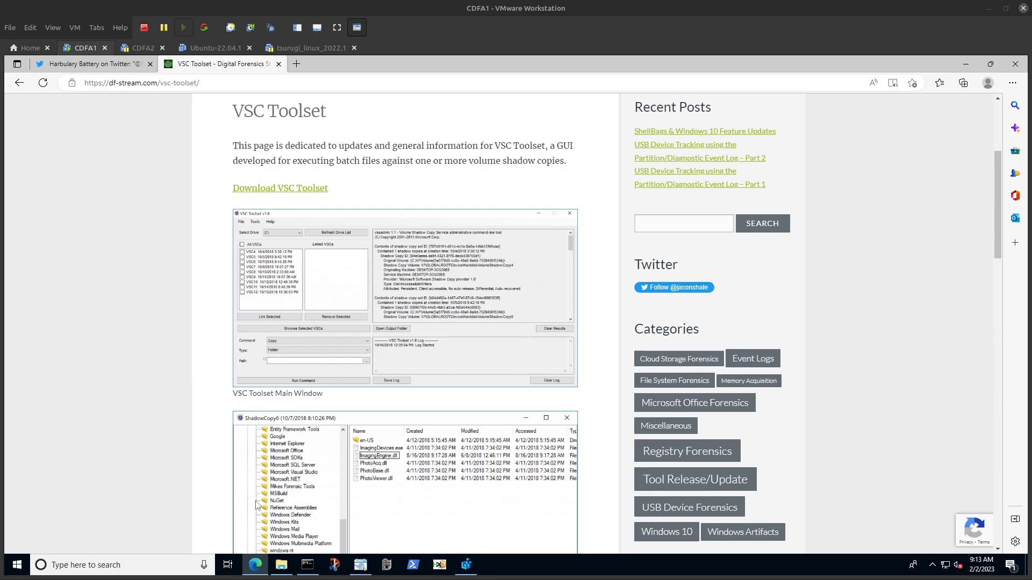
mouse_move(255, 565)
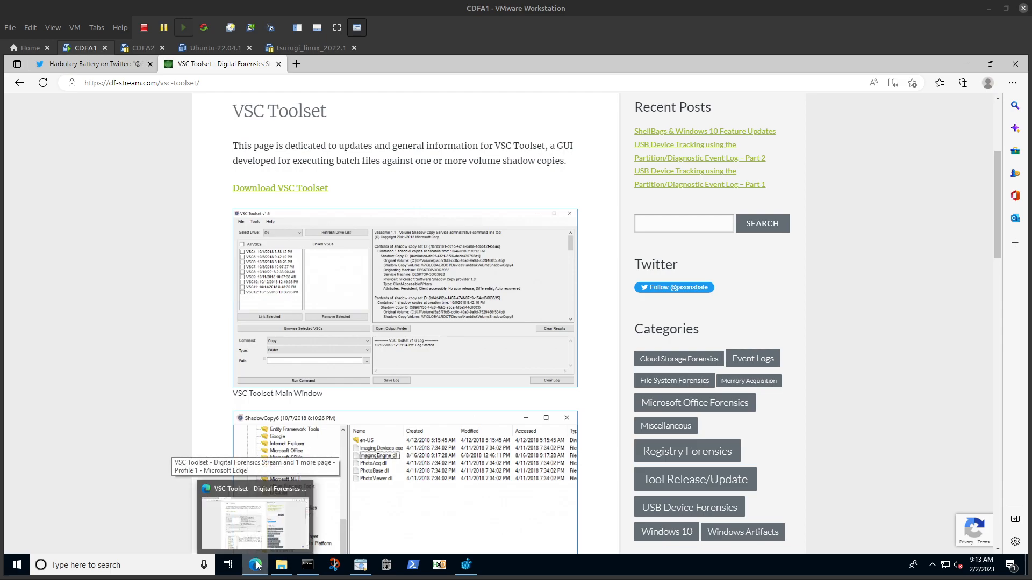
- Launch VSCToolset.exe as administrator from the G:\DFIR\VSCToolset folder
click(255, 565)
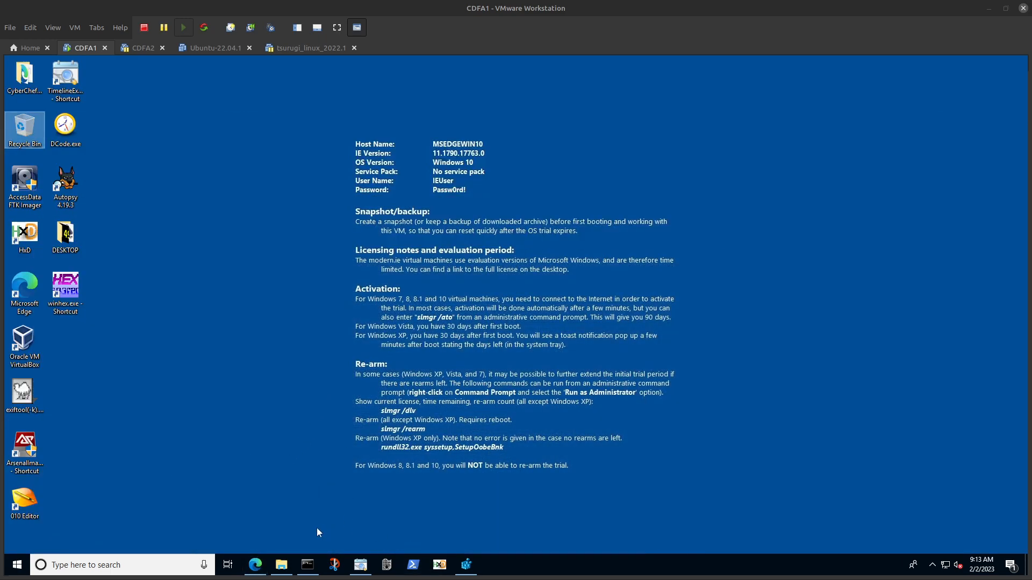
click(281, 564)
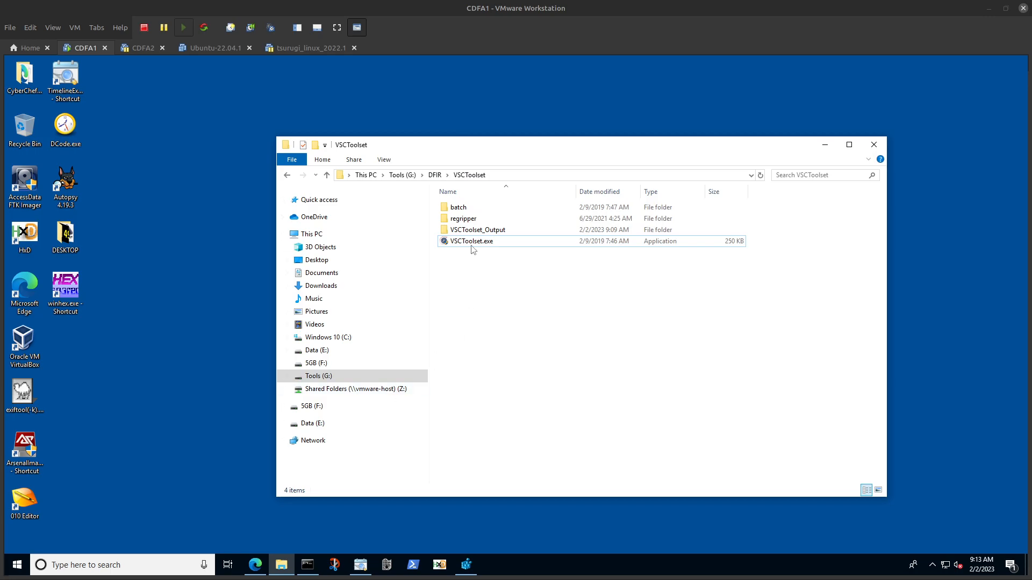
right_click(471, 241)
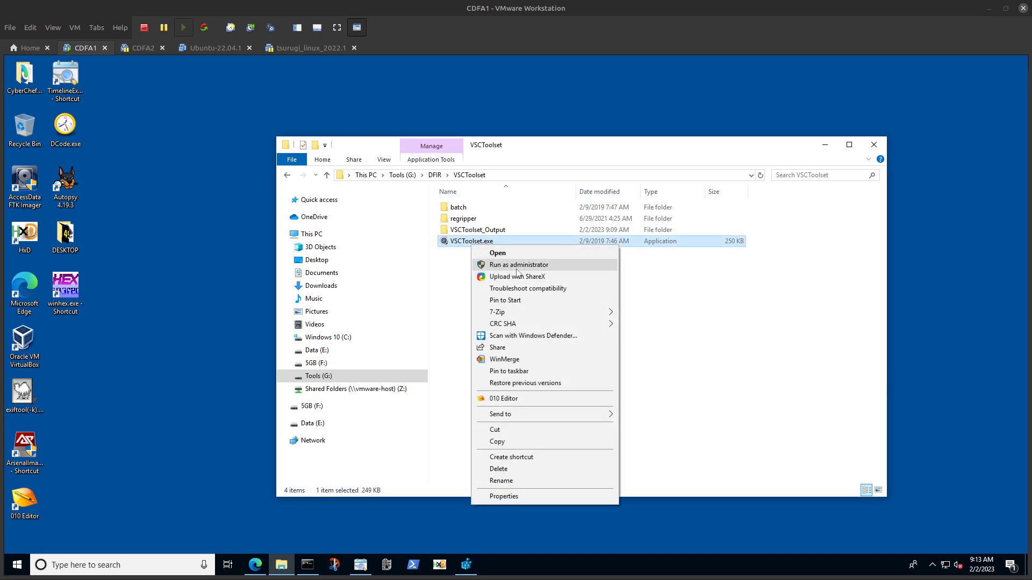
click(461, 384)
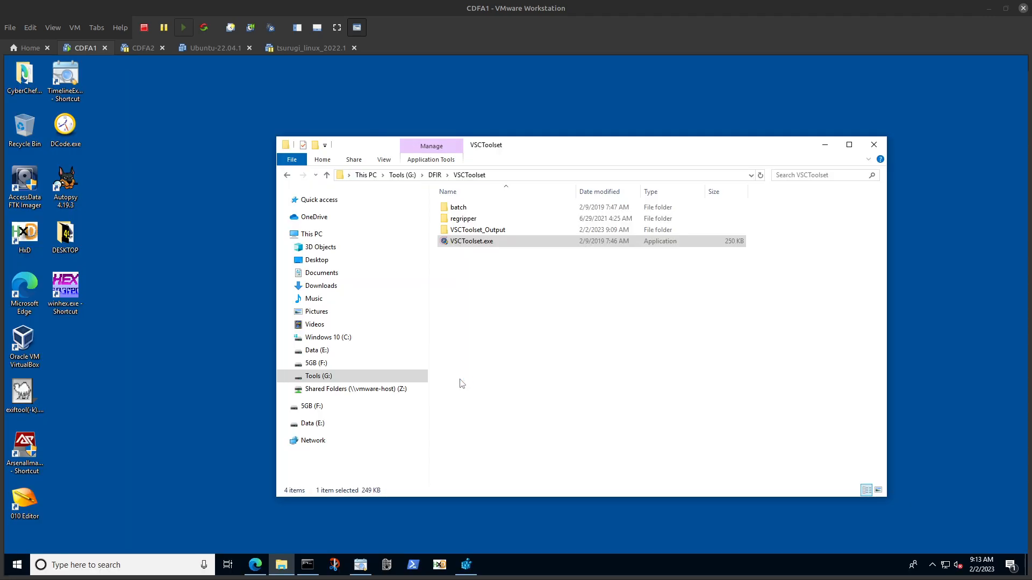
double_click(471, 240)
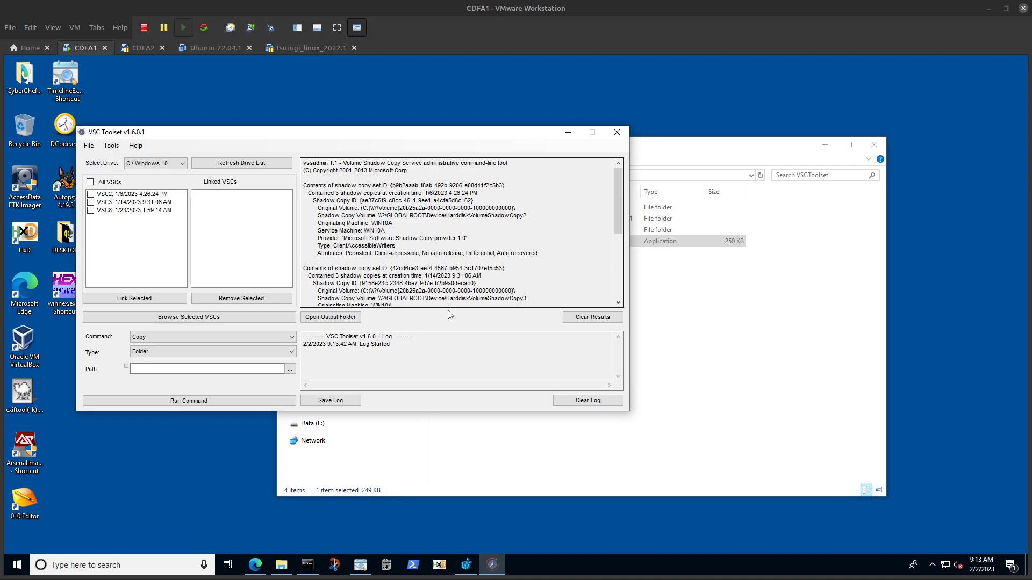
- Clear the results, link VSC2, VSC3 and VSC8, and tick Linked VSCs
click(592, 316)
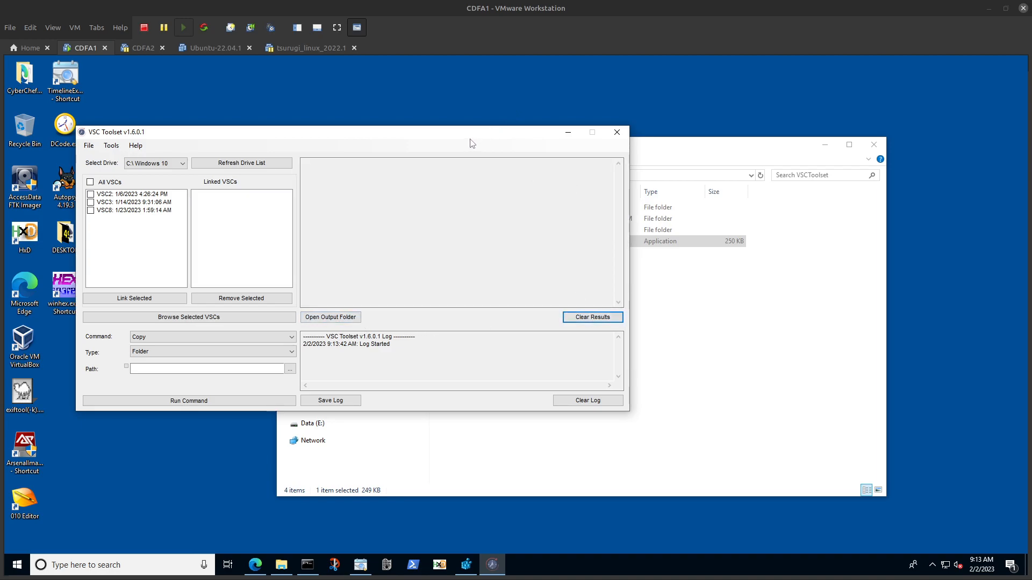
mouse_move(392, 144)
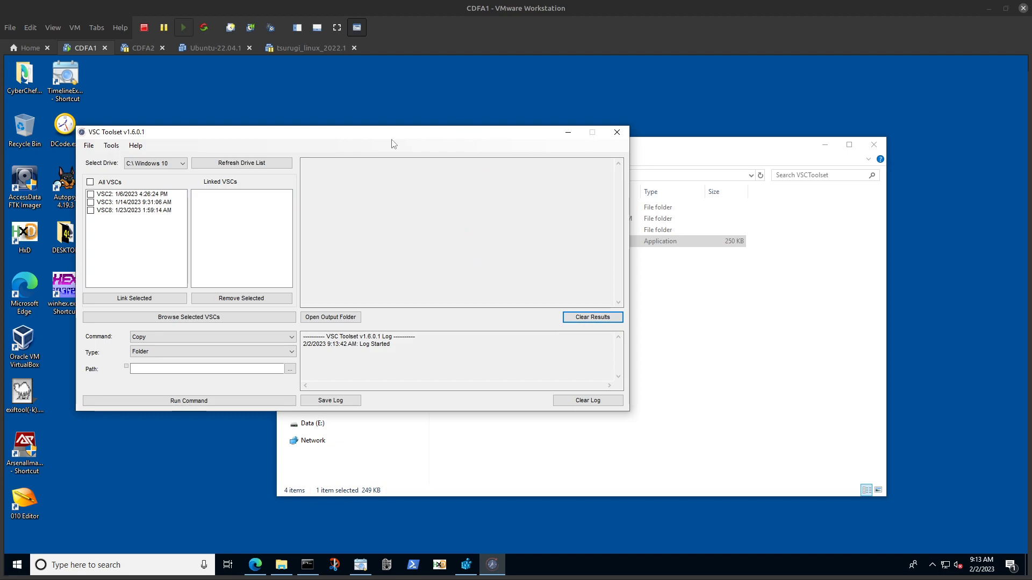
drag(392, 132, 402, 102)
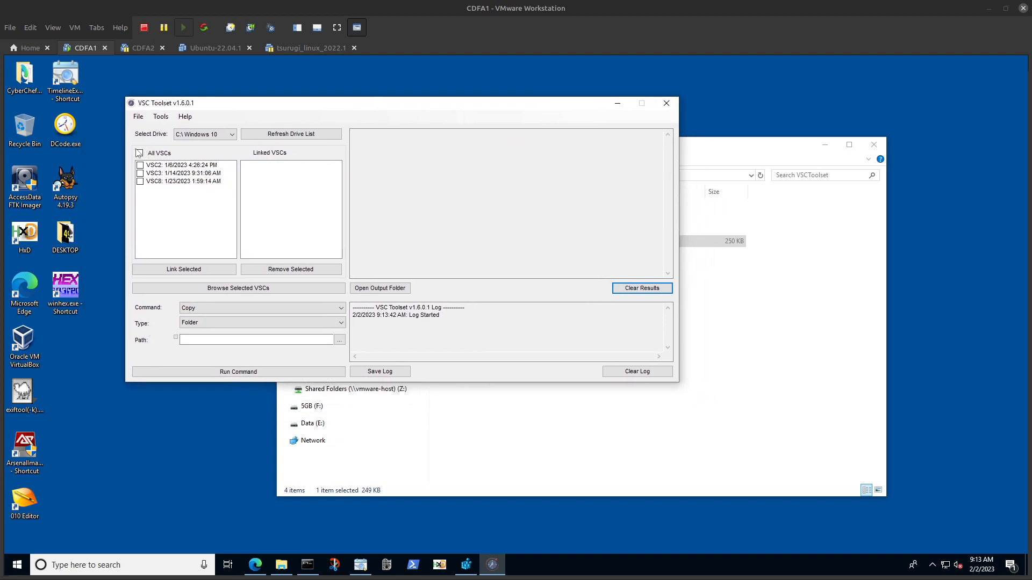
click(138, 153)
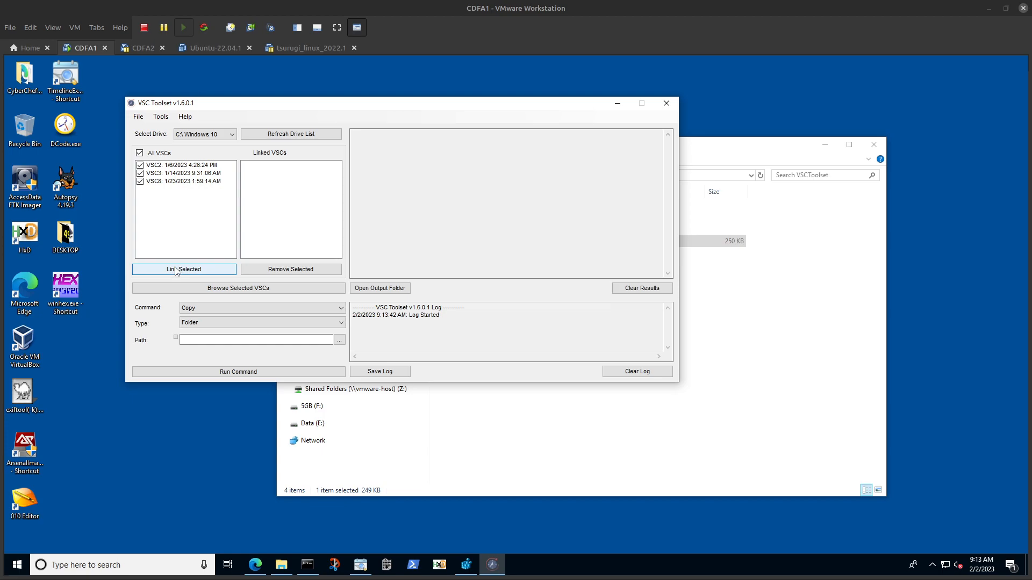
click(184, 269)
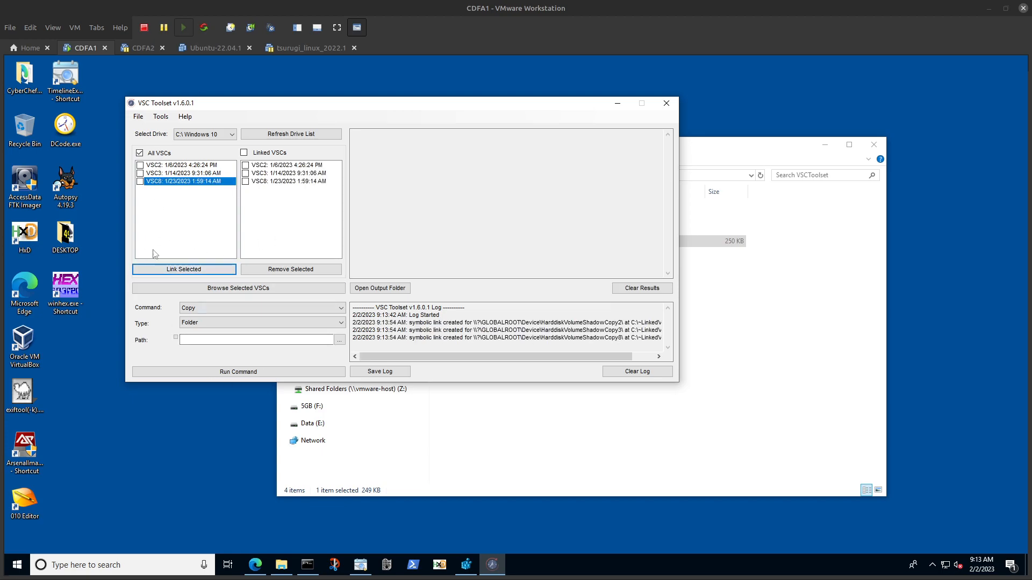
mouse_move(350, 244)
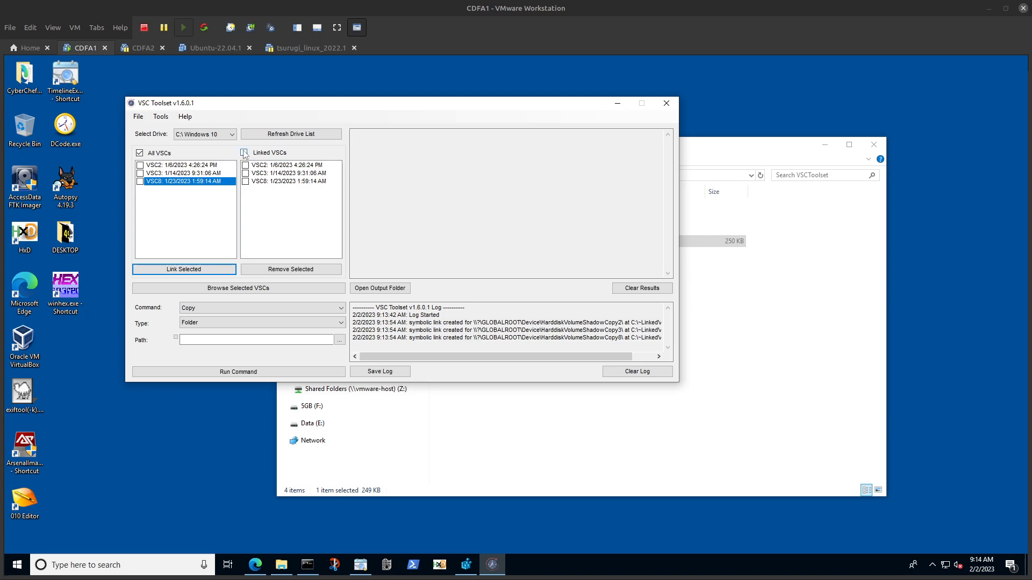
click(243, 153)
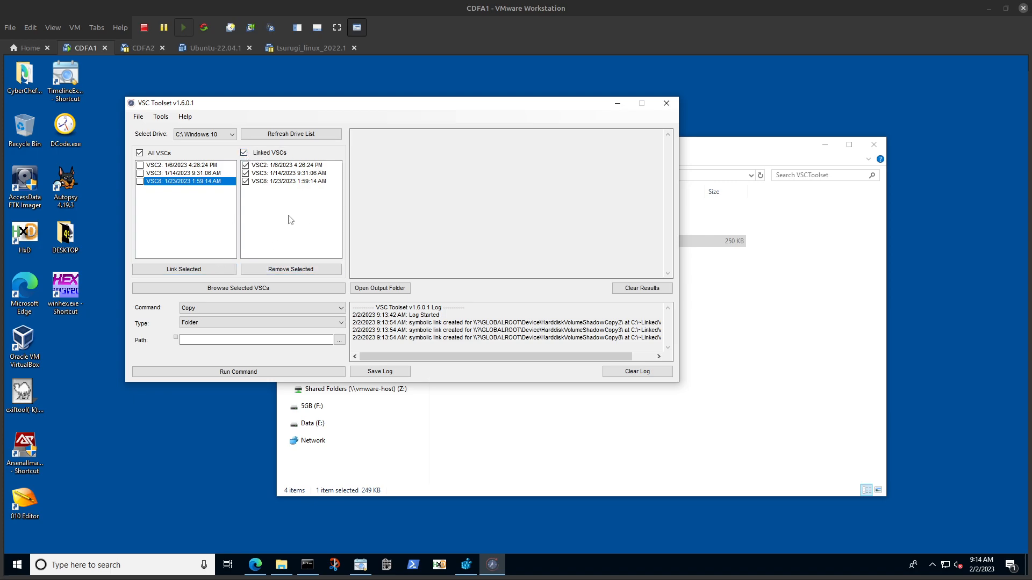
click(262, 308)
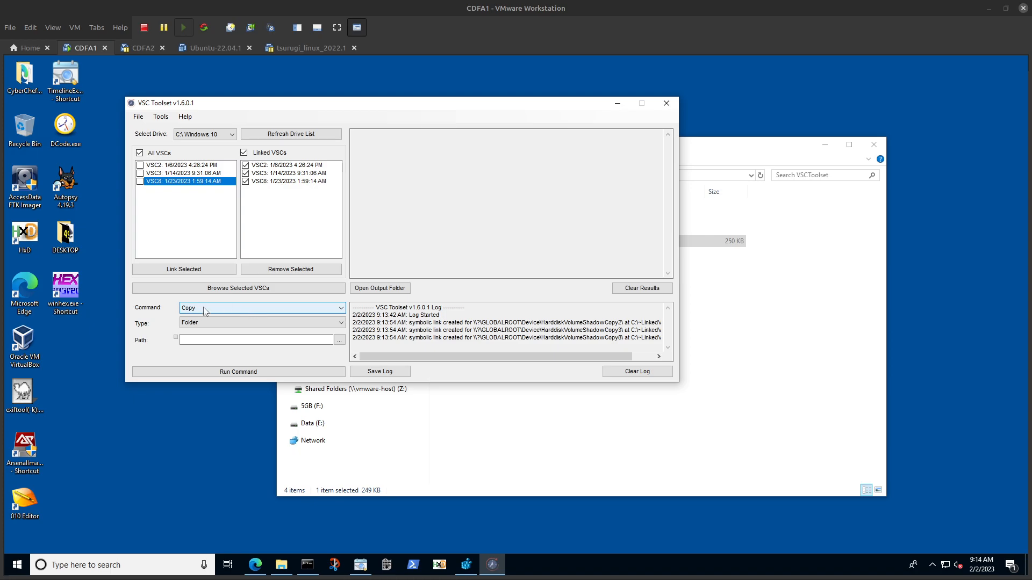
- Choose RegRipper-Plugin as the command and bring the VSCToolset folder forward
click(261, 308)
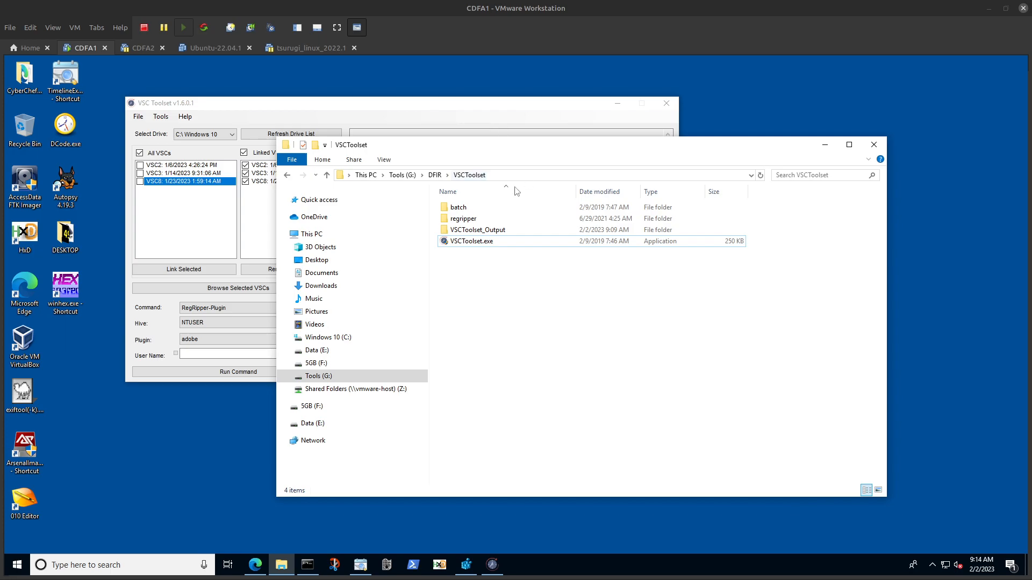
click(478, 230)
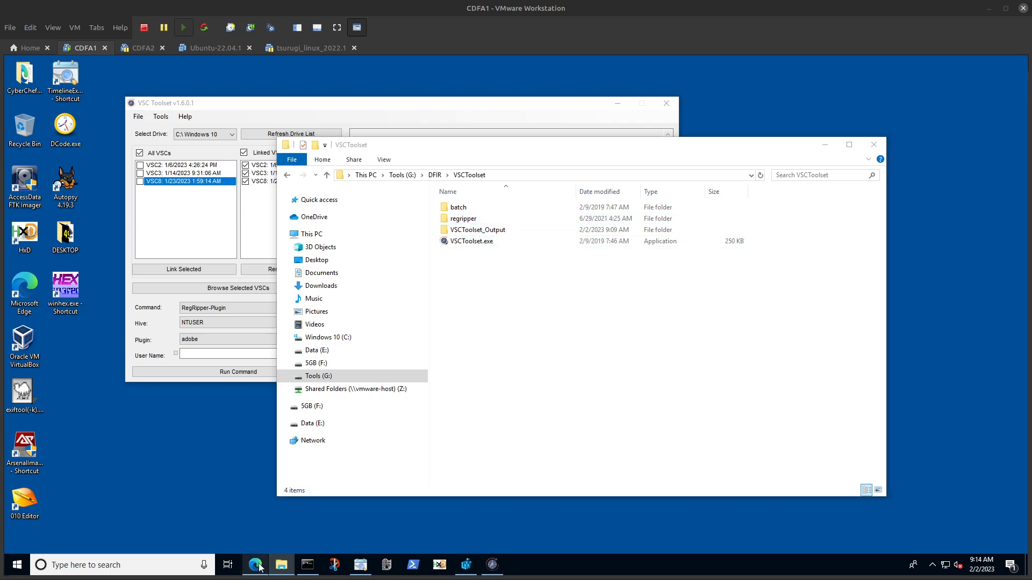
- Bring up the Digital Forensics Stream site and open its Contact Me page
click(255, 564)
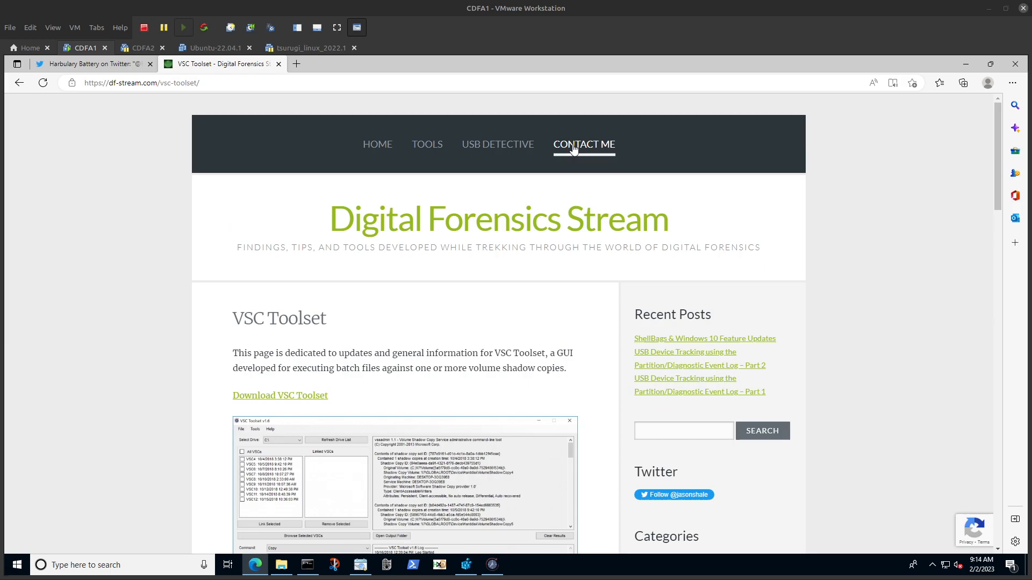
click(583, 144)
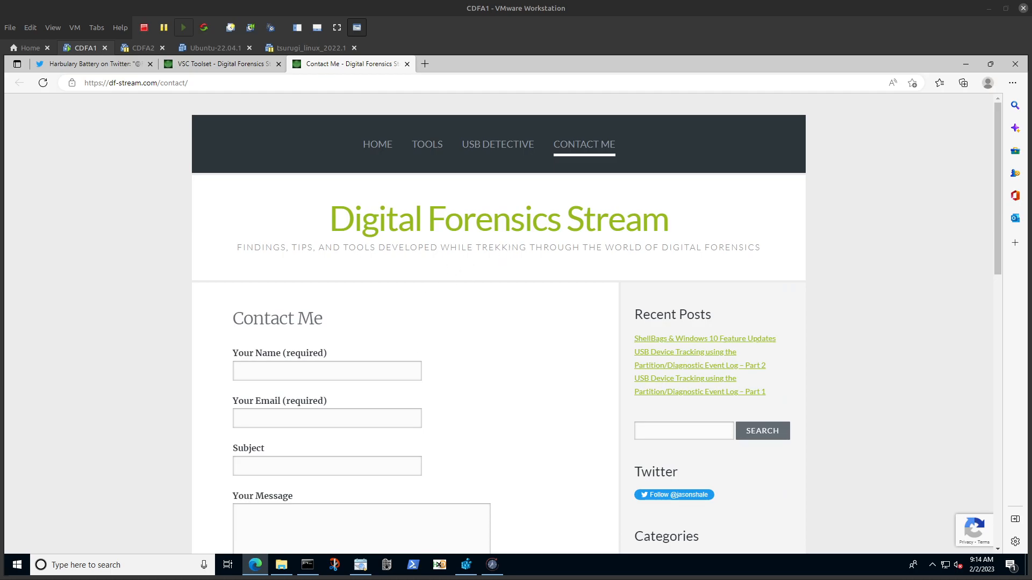
mouse_move(256, 565)
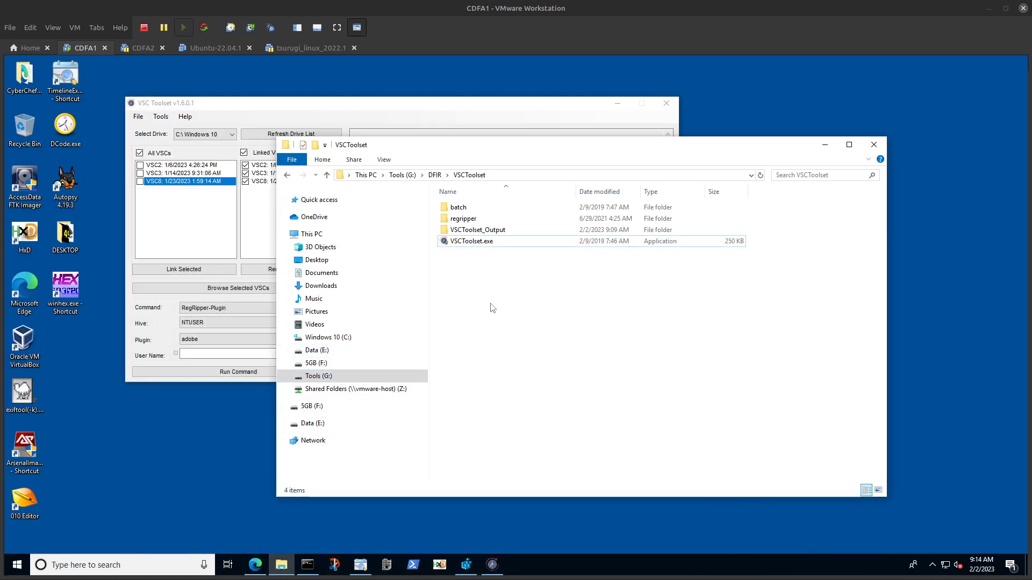
click(464, 218)
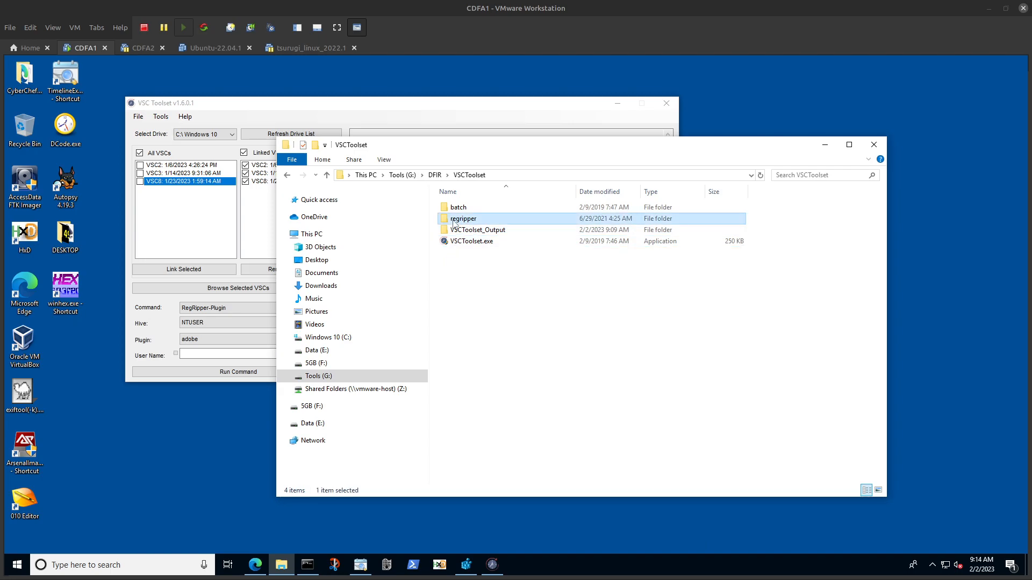
double_click(464, 217)
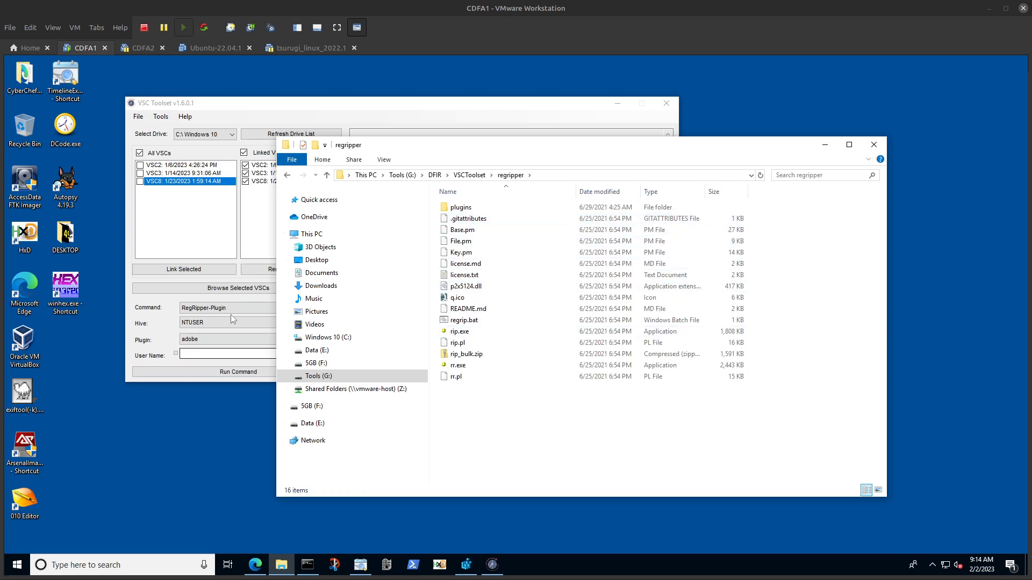
double_click(190, 339)
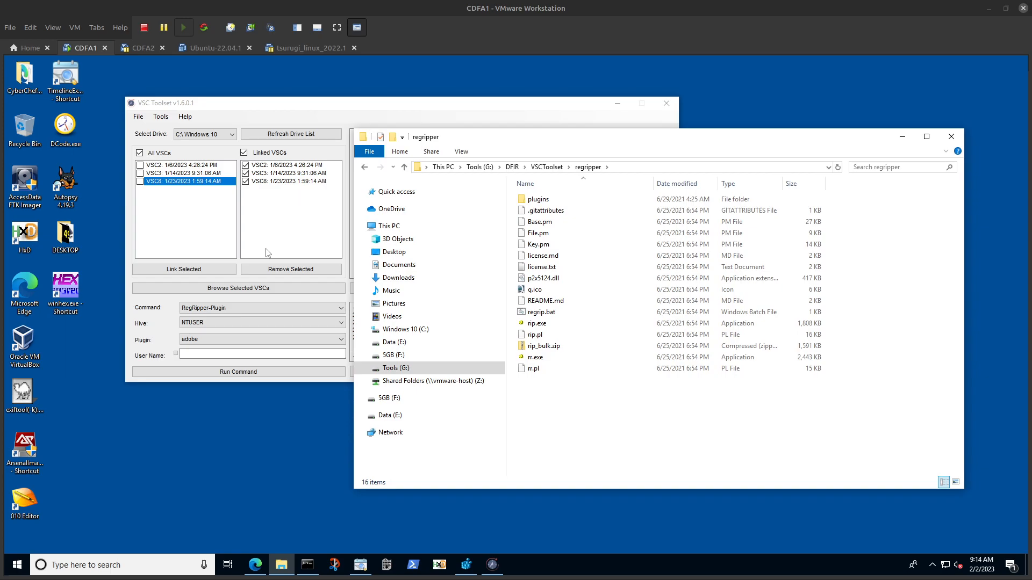
mouse_move(264, 253)
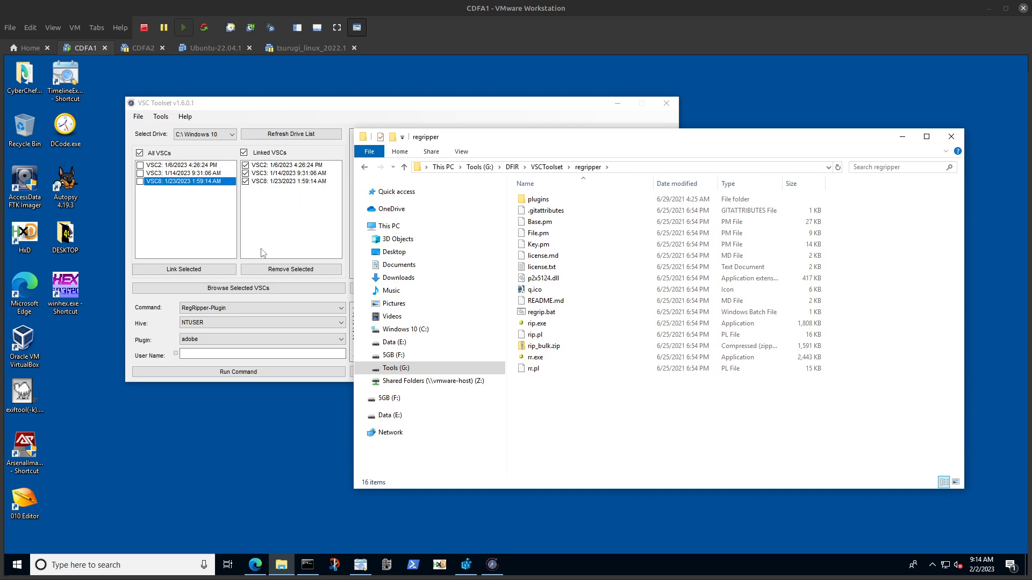
click(261, 322)
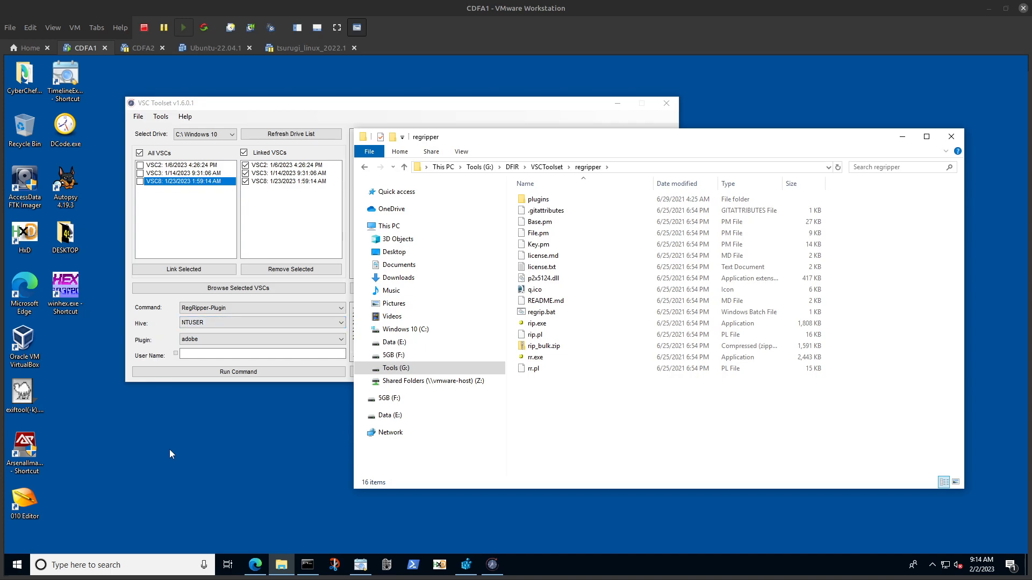
click(306, 565)
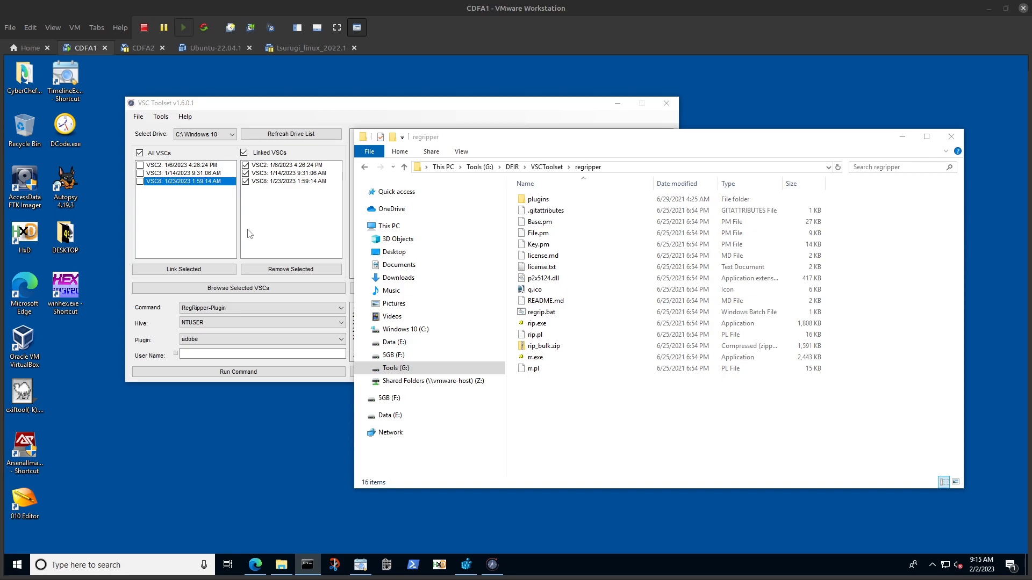
mouse_move(240, 243)
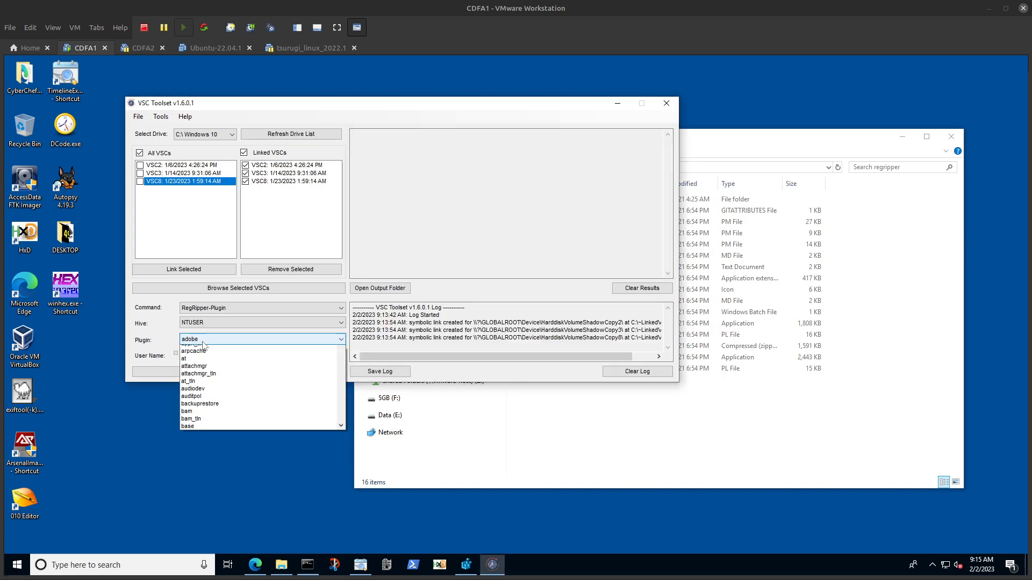
- Run the RegRipper 'run' plugin for IEUSER on the linked shadow copies and open the output folder
text(rdpport)
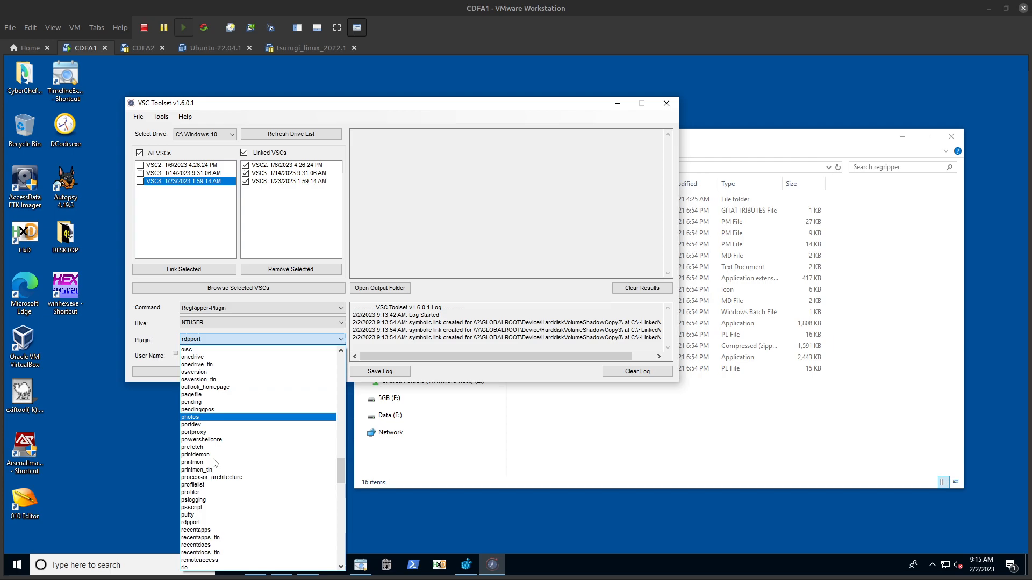
scroll(down, 3)
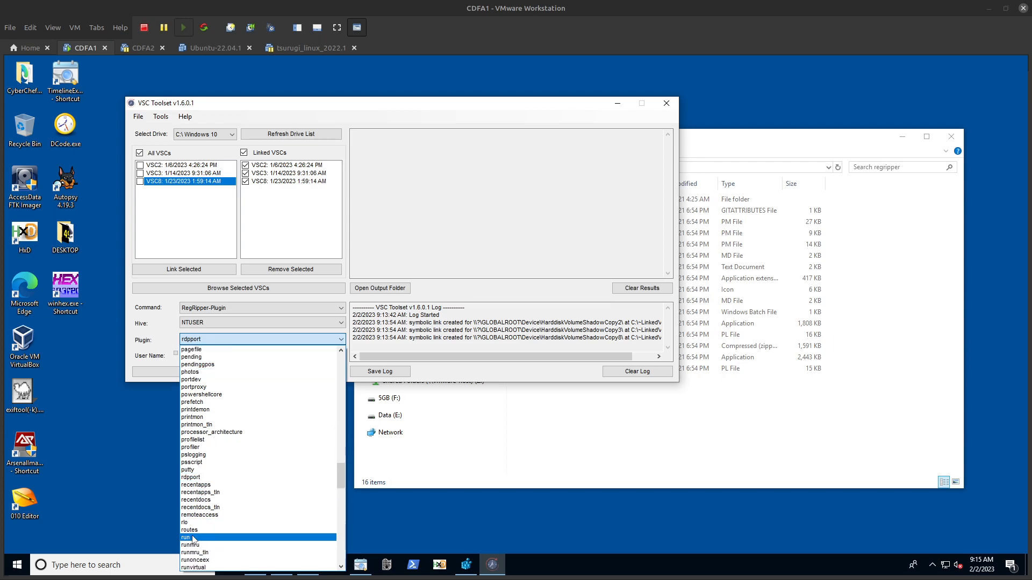
click(191, 537)
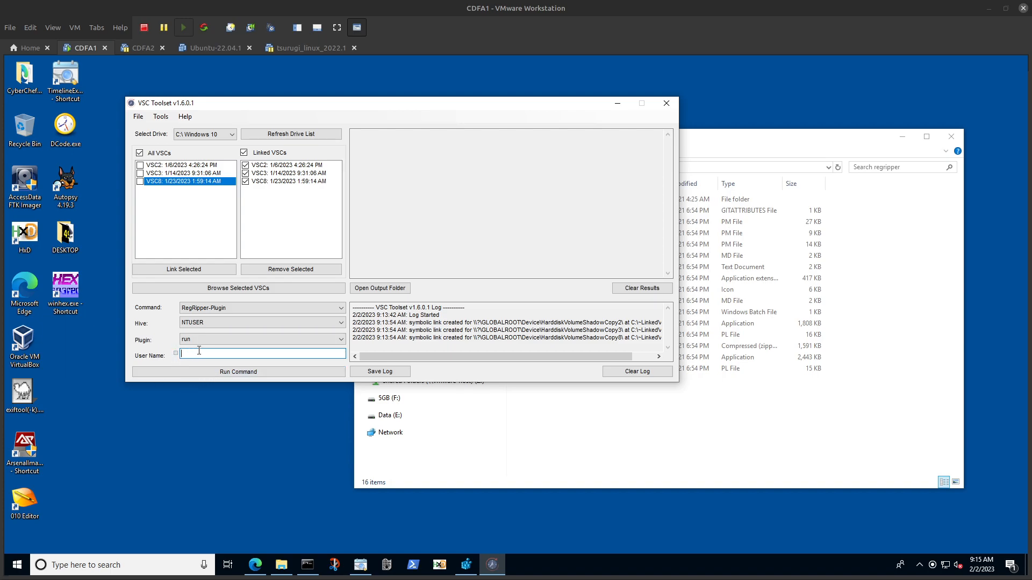
text(EUSER)
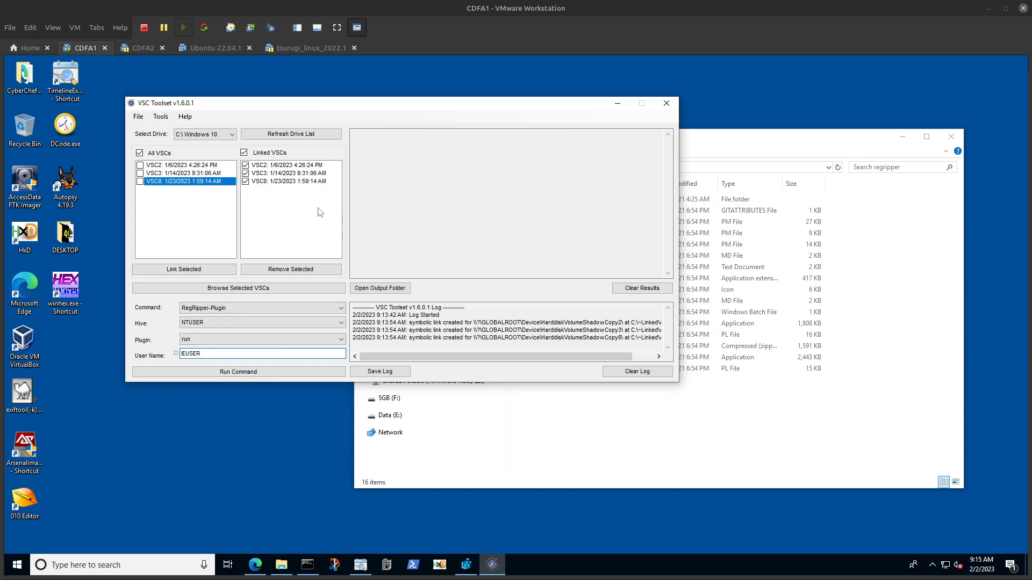
click(238, 371)
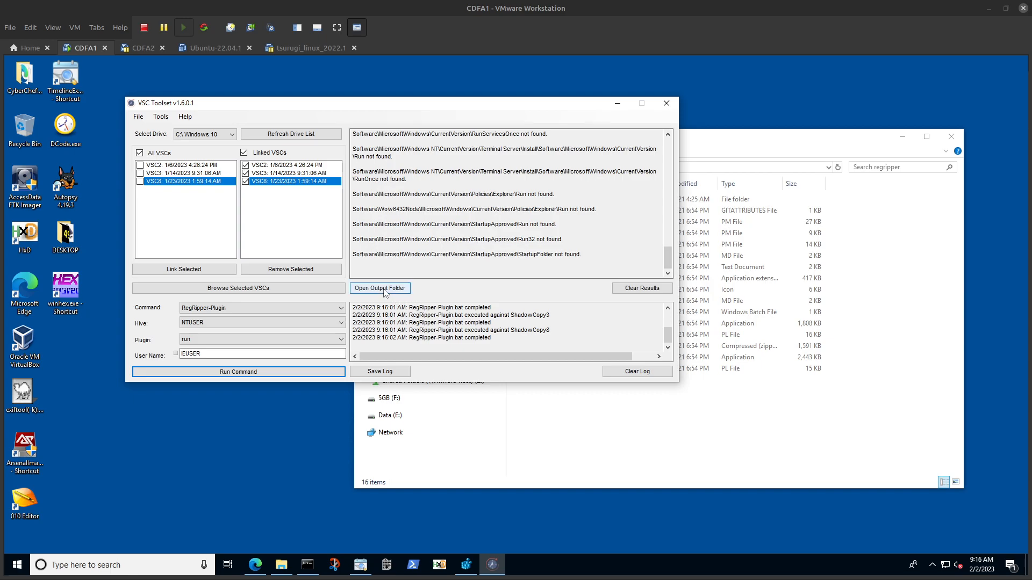
mouse_move(384, 293)
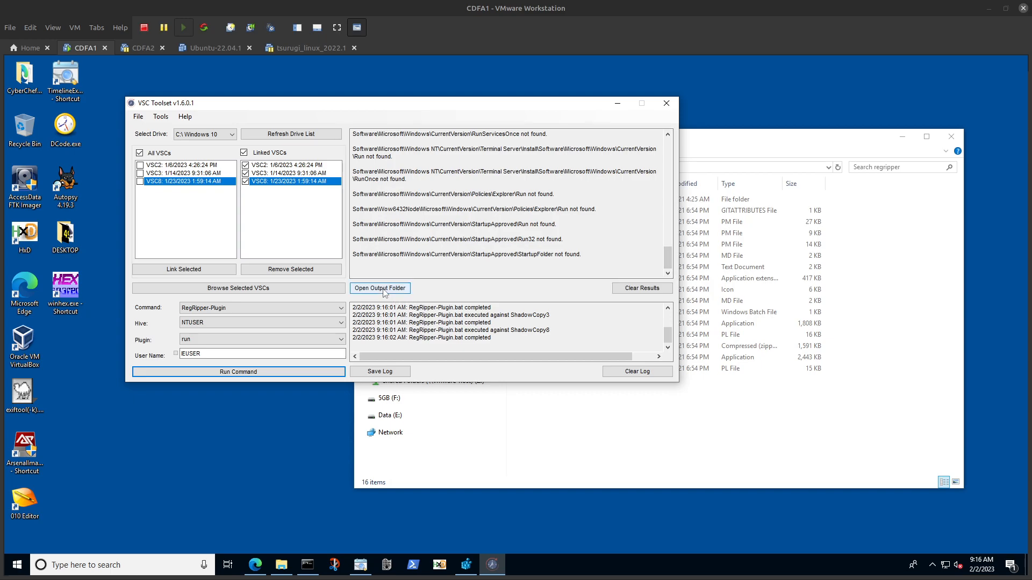
click(380, 287)
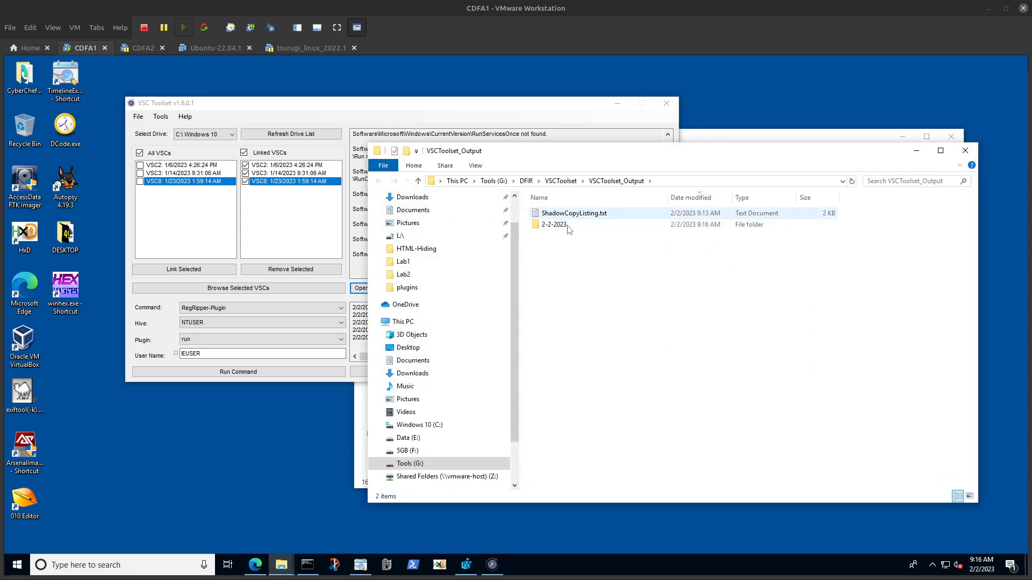
- Open the 2-2-2023 folder and the VSC2, VSC3 and VSC8 run-plugin reports in Notepad
double_click(553, 225)
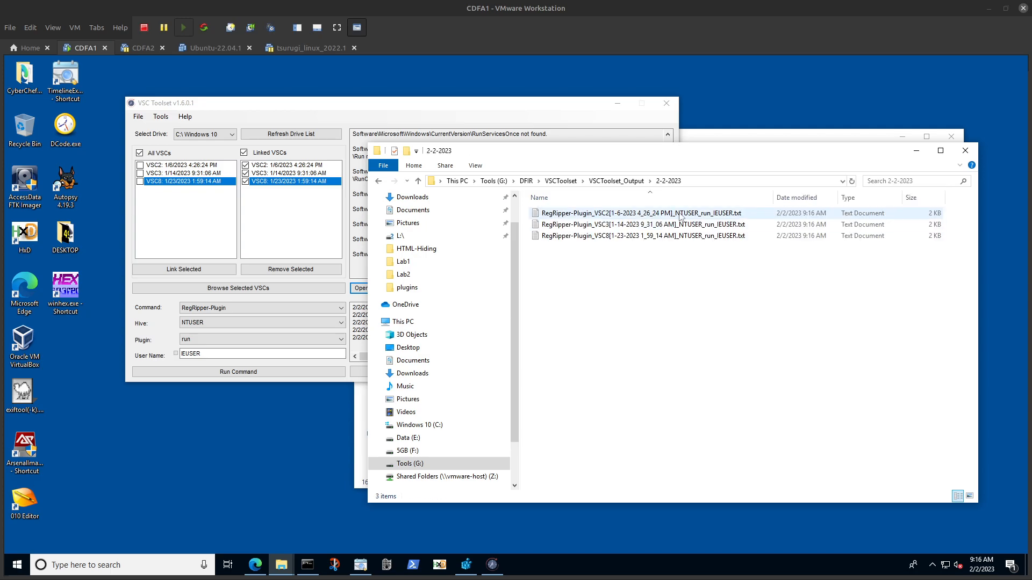
double_click(638, 213)
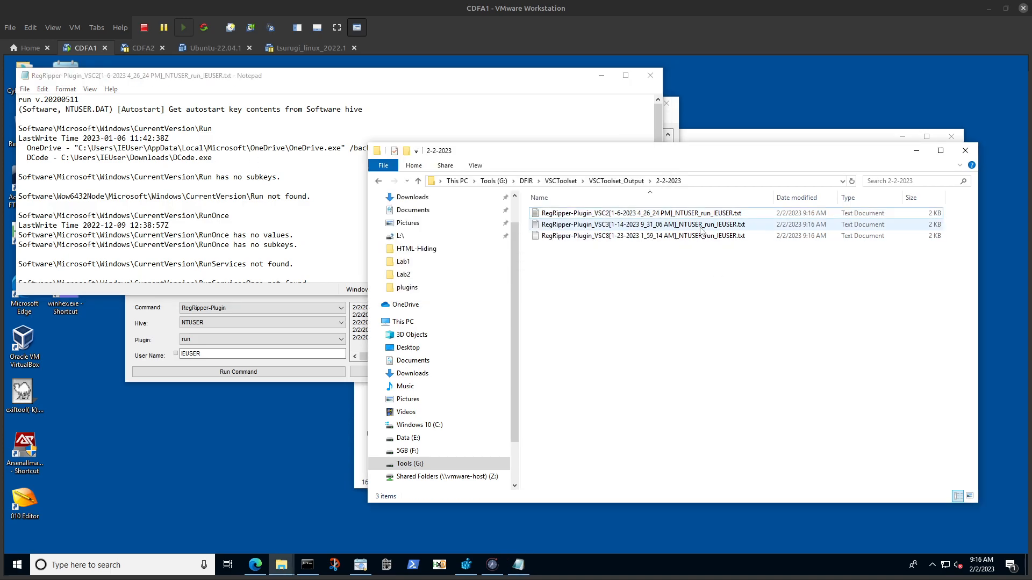
double_click(641, 225)
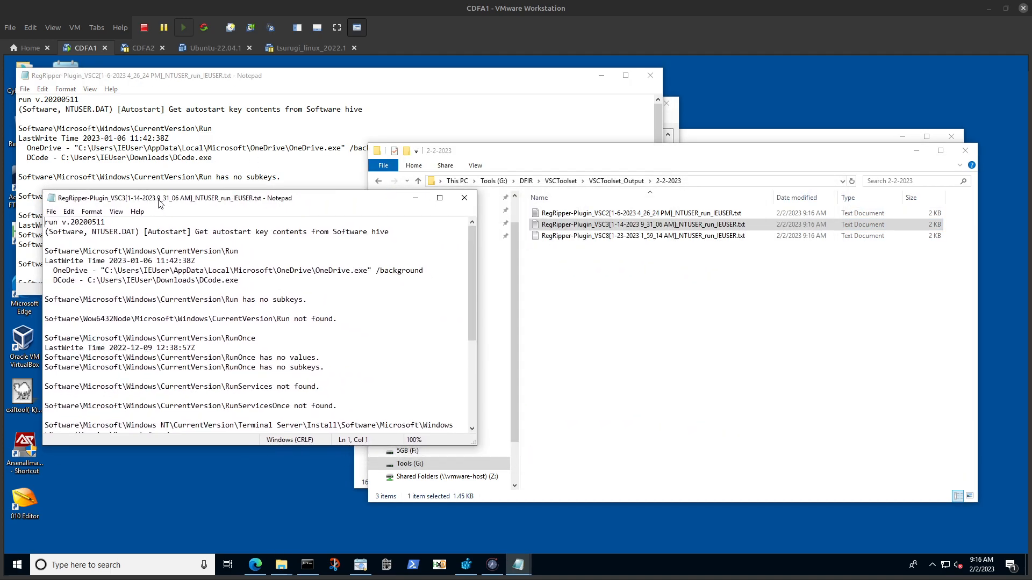
click(641, 236)
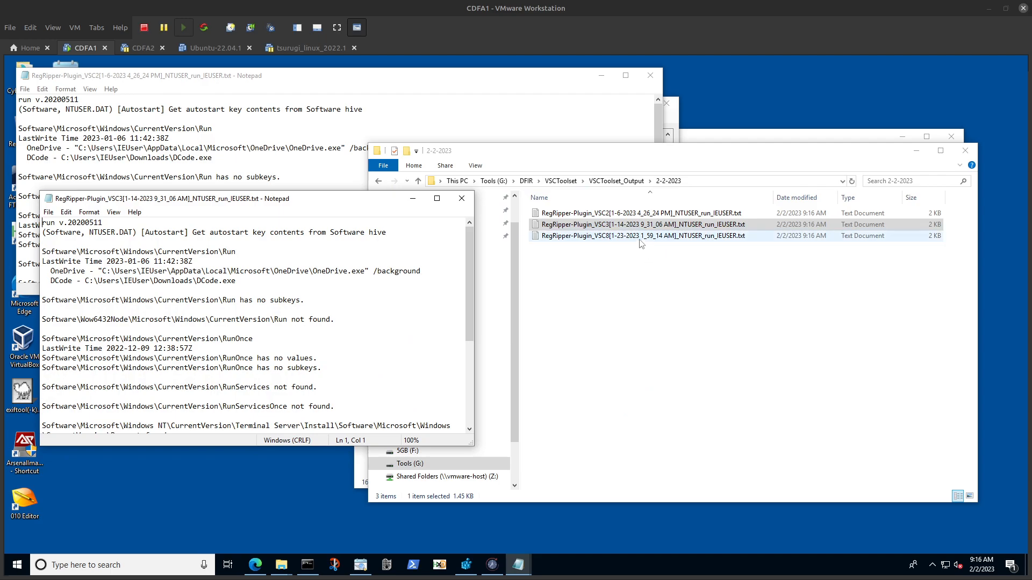
double_click(641, 235)
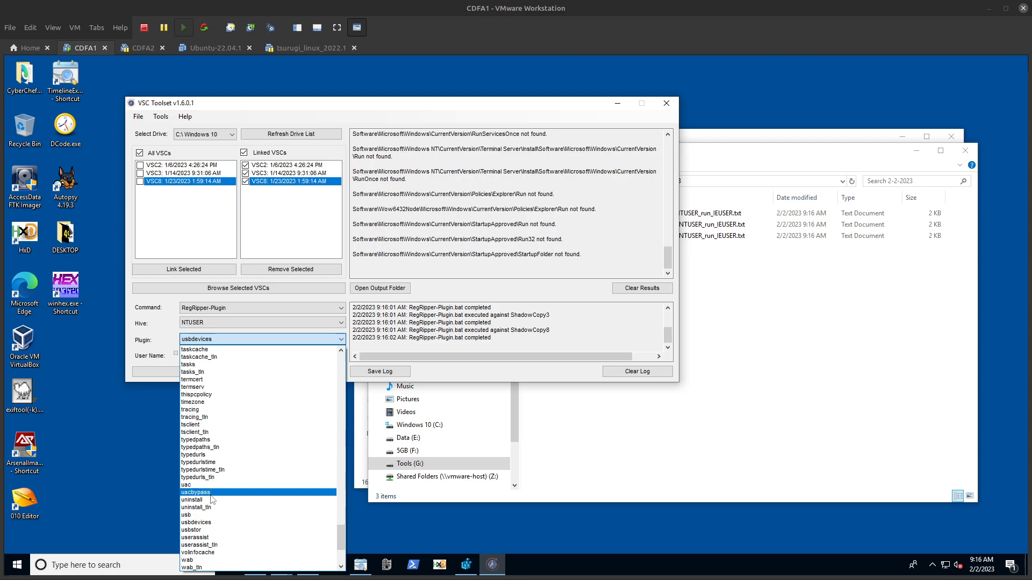
- Select the userassist plugin, clear previous results, and run it on the linked shadow copies
click(194, 537)
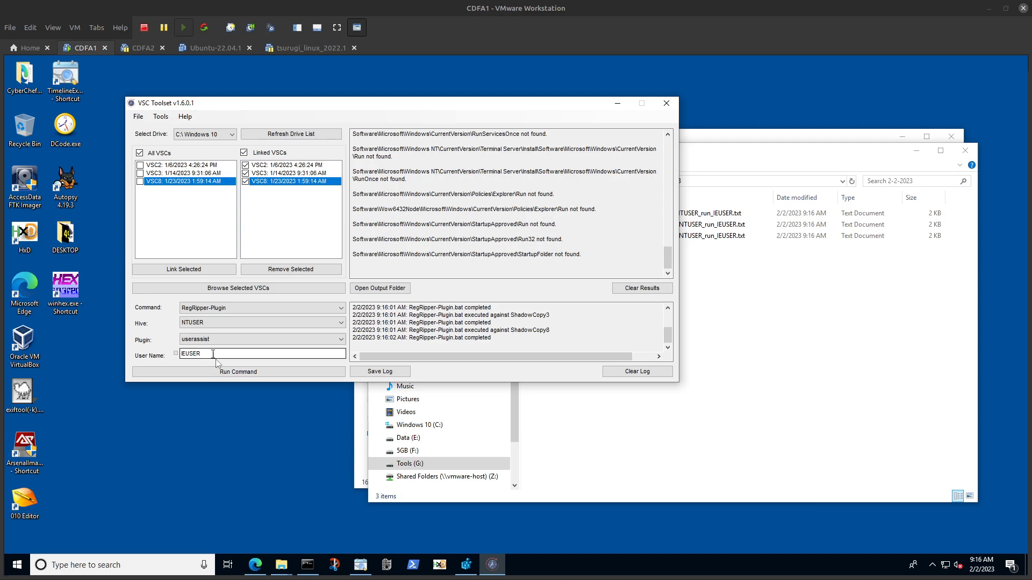
click(639, 288)
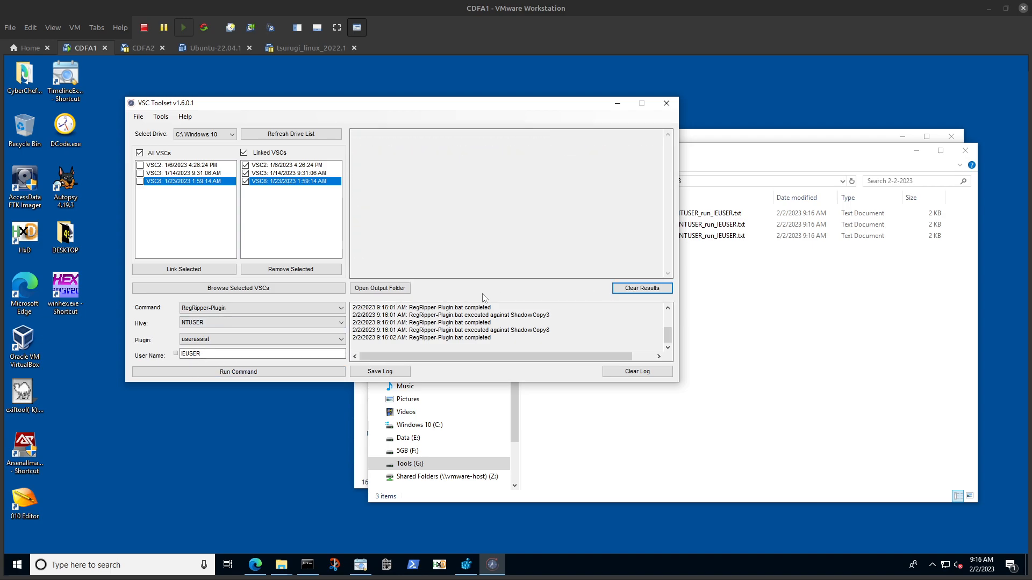
click(238, 372)
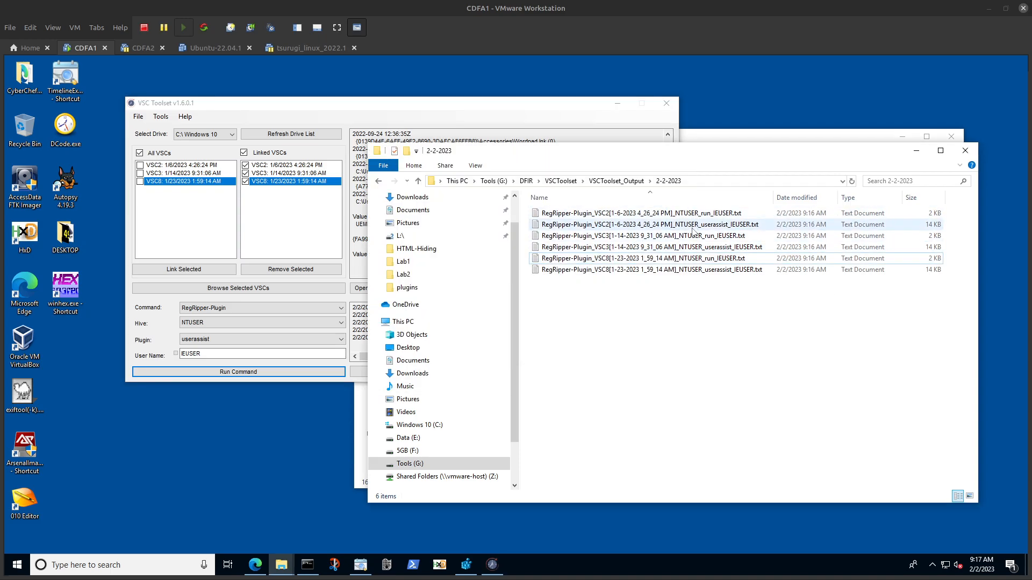
- Open the VSC2 and VSC3 userassist reports, highlighting the I_am_a_malware.exe entry
double_click(649, 224)
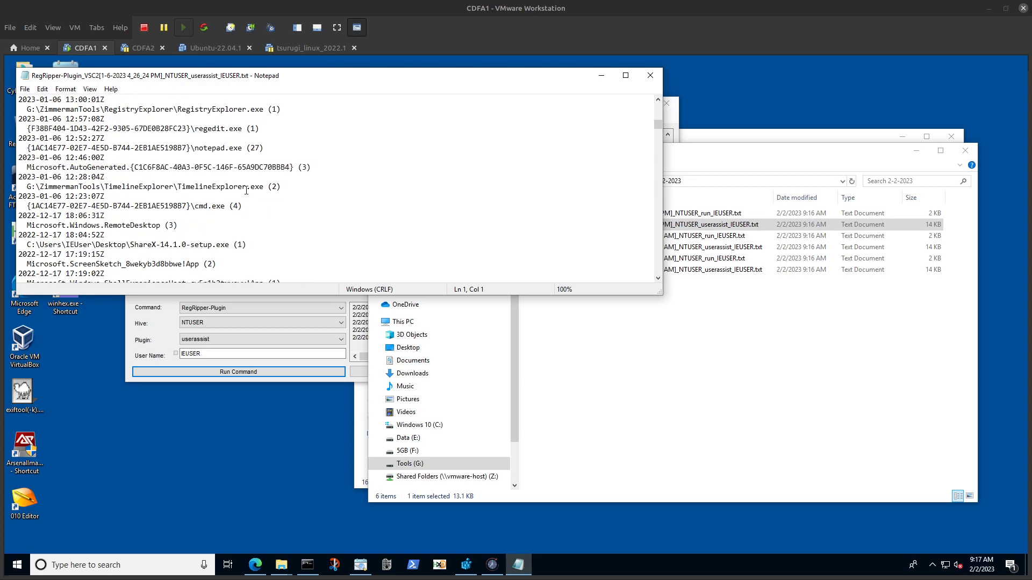
scroll(down, 3)
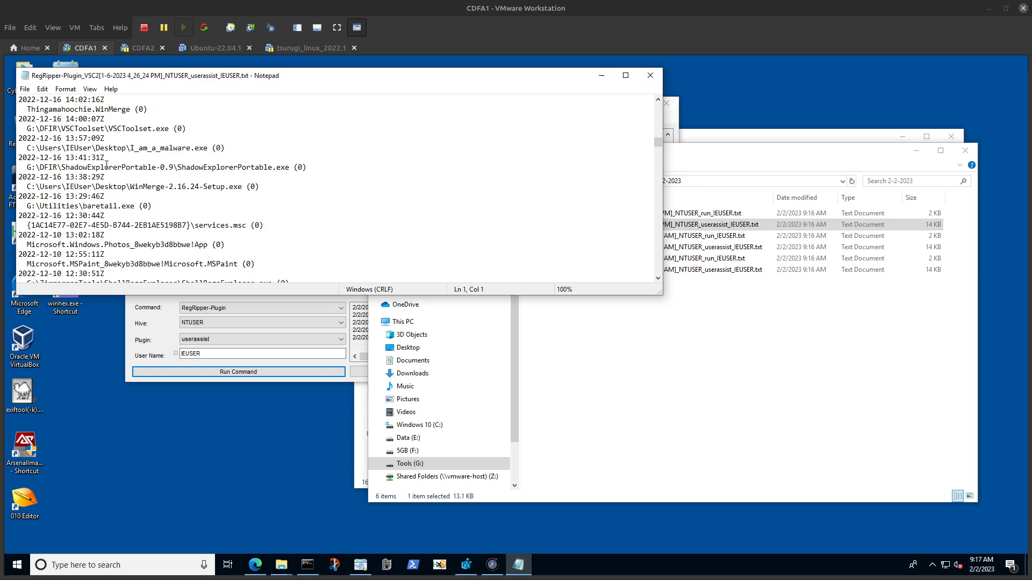
triple_click(124, 148)
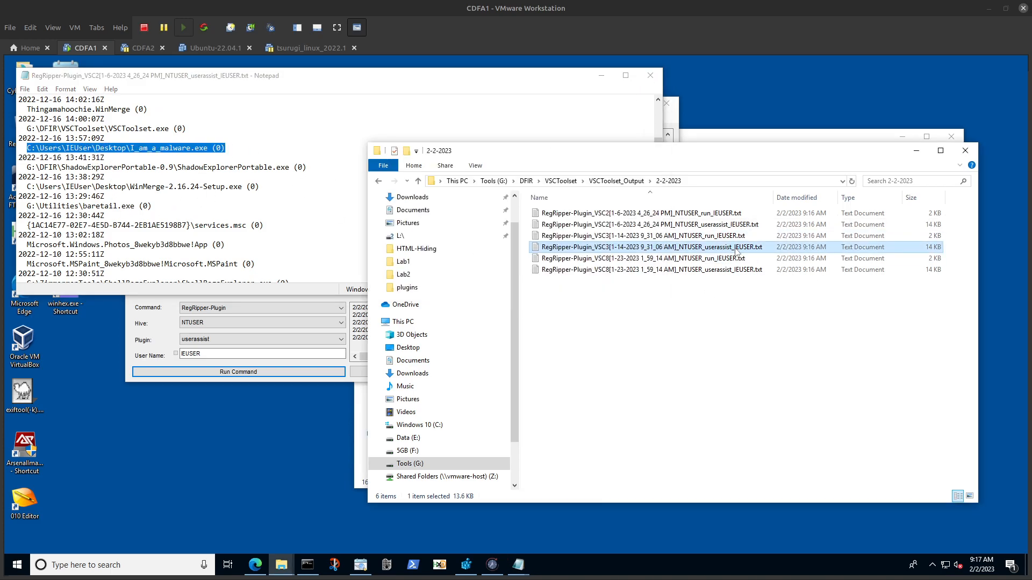
double_click(647, 246)
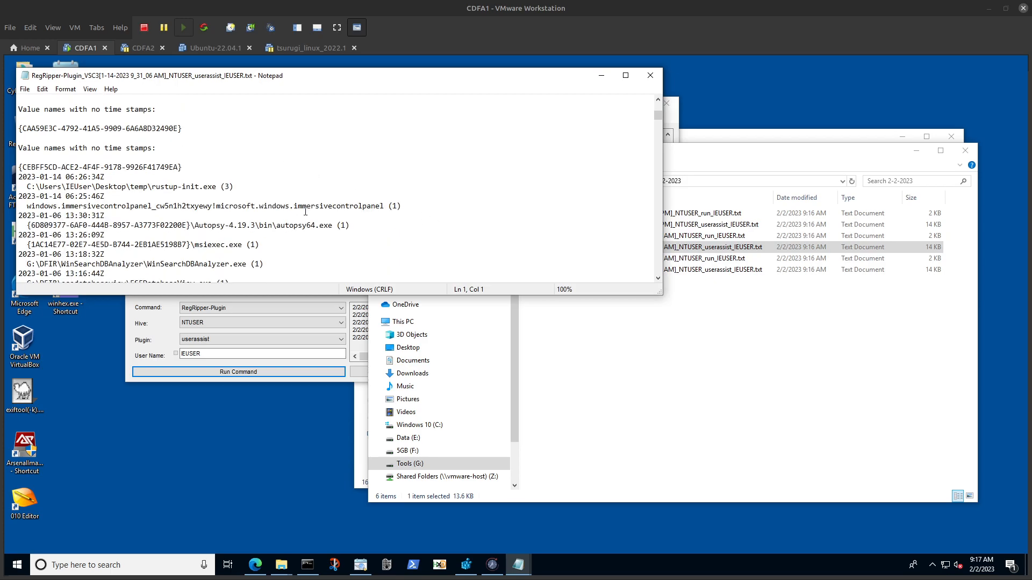
scroll(down, 3)
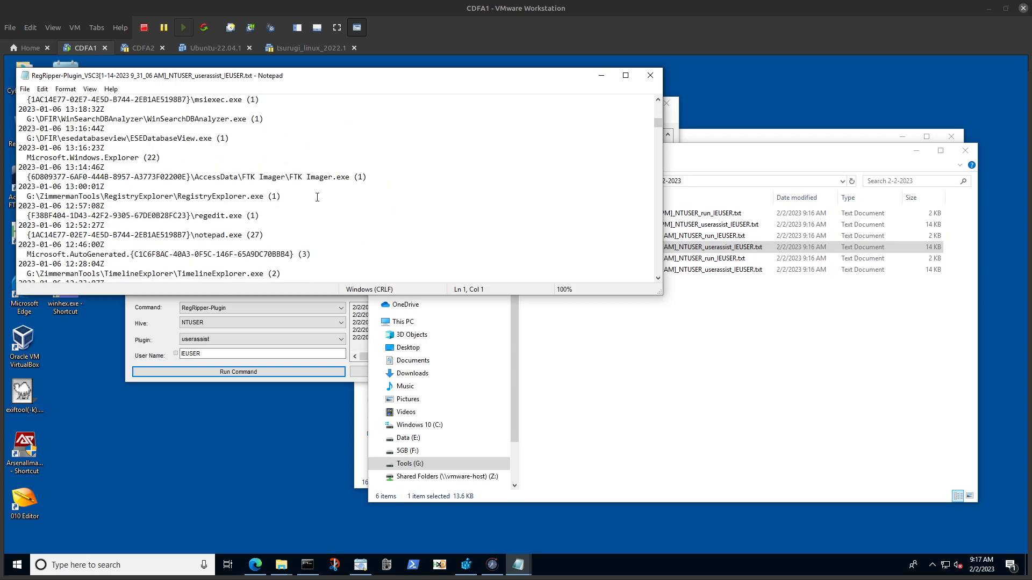
scroll(down, 3)
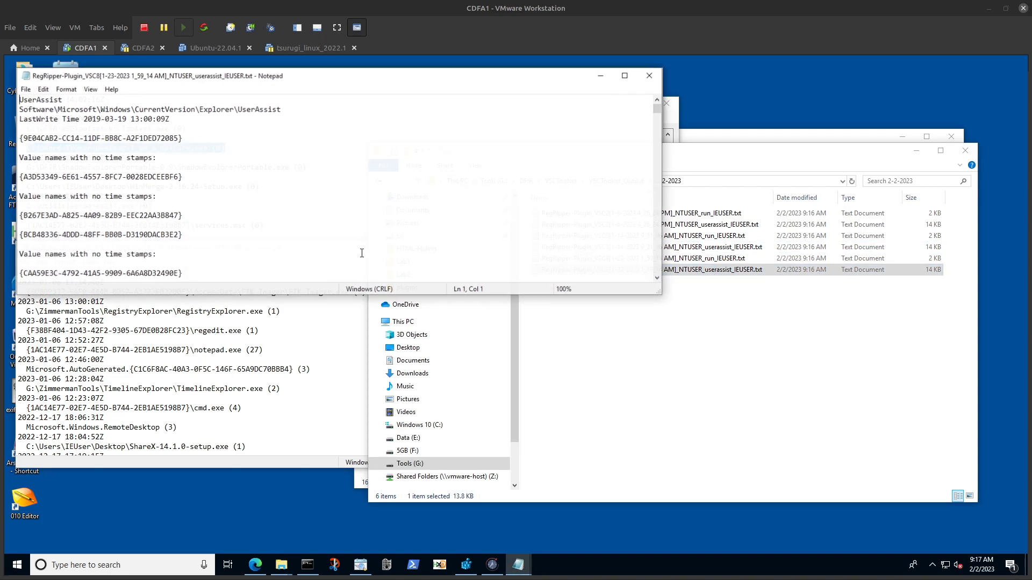
scroll(down, 3)
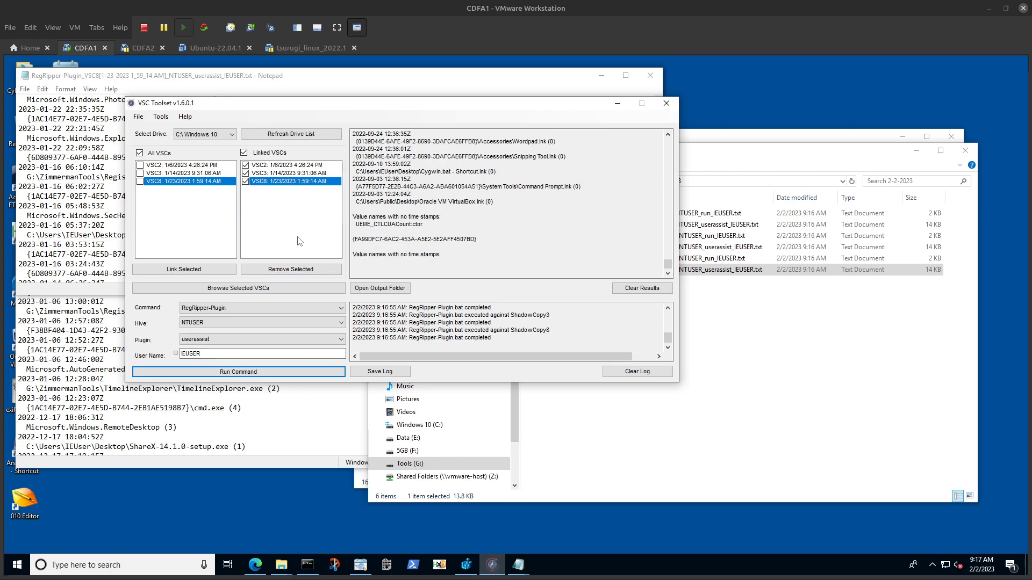
mouse_move(287, 238)
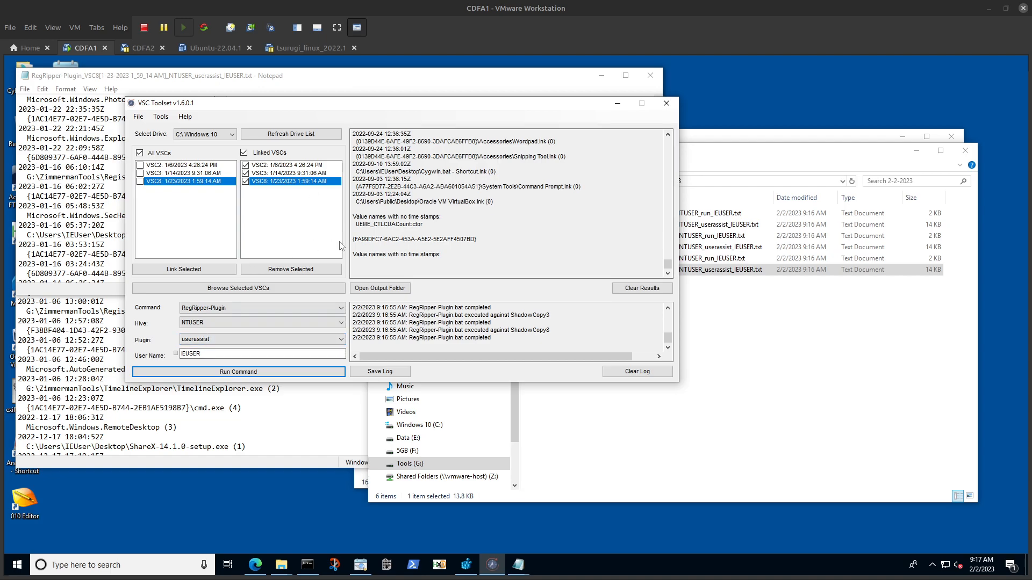
mouse_move(458, 231)
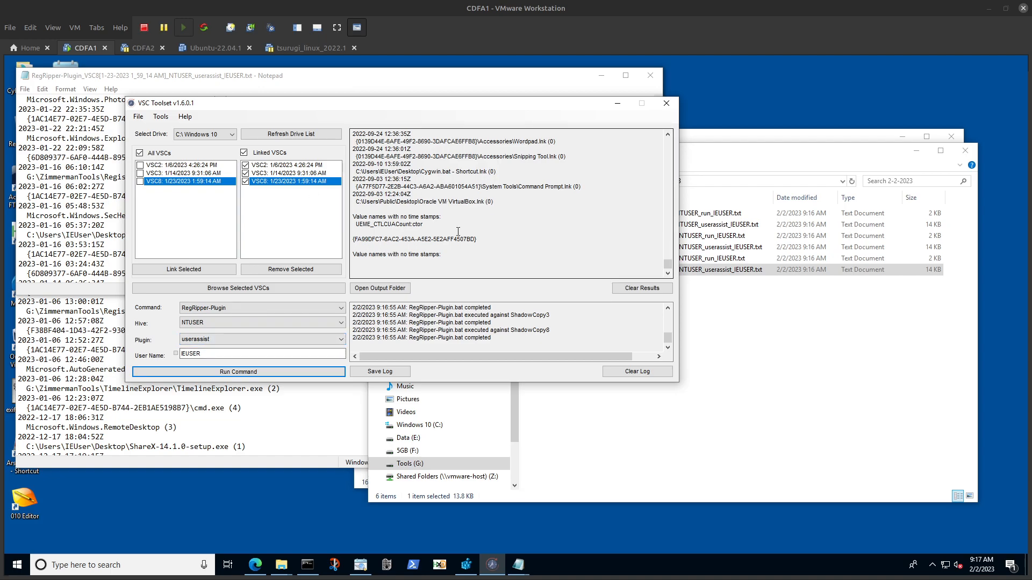